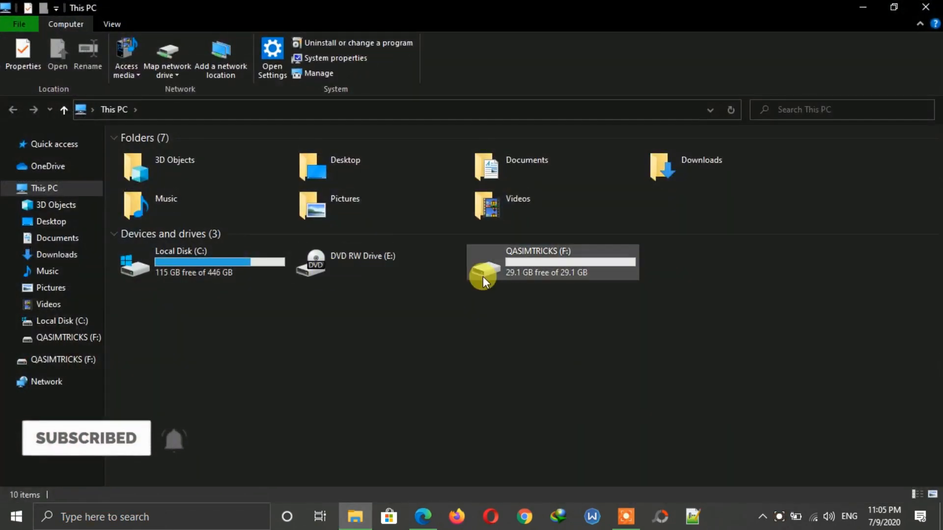
# Step: Show the ReadBoost page of the QASIMTRICKS (F:) drive's properties from This PC
pyautogui.rightClick(484, 271)
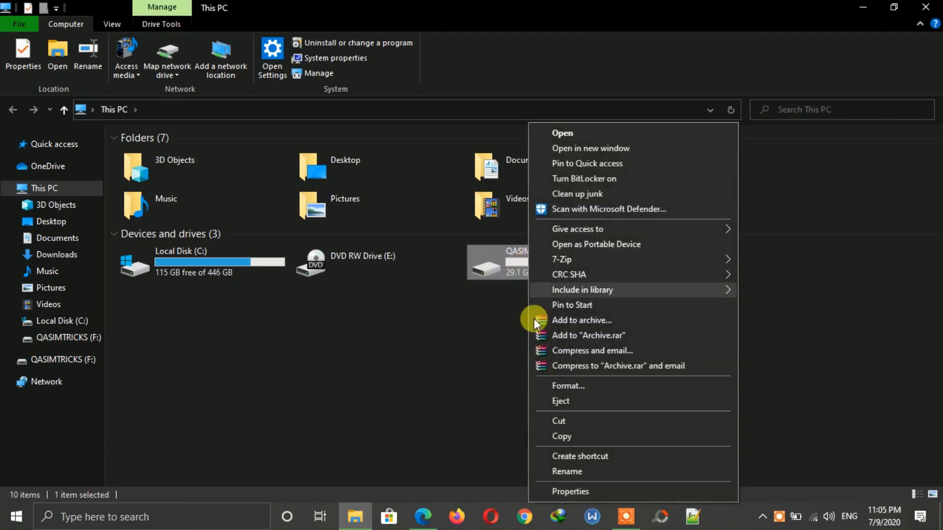
pyautogui.click(569, 491)
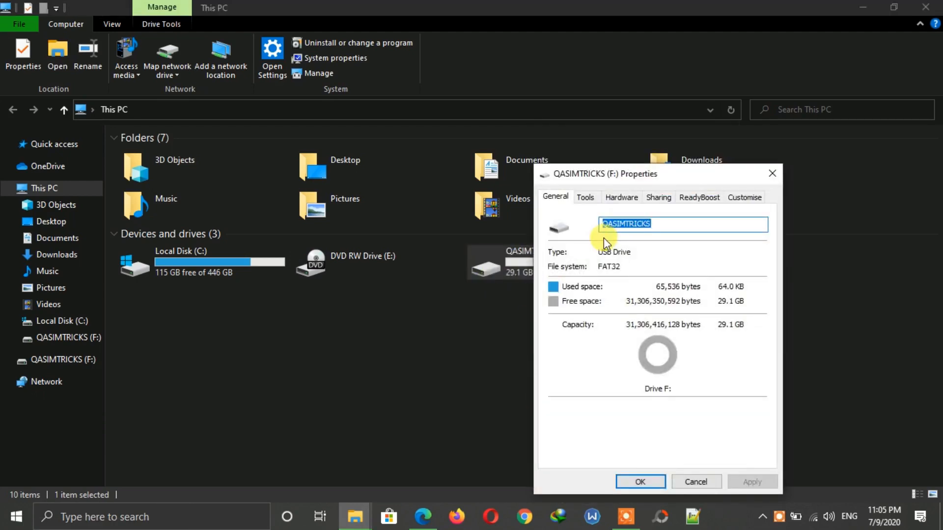
pyautogui.click(699, 197)
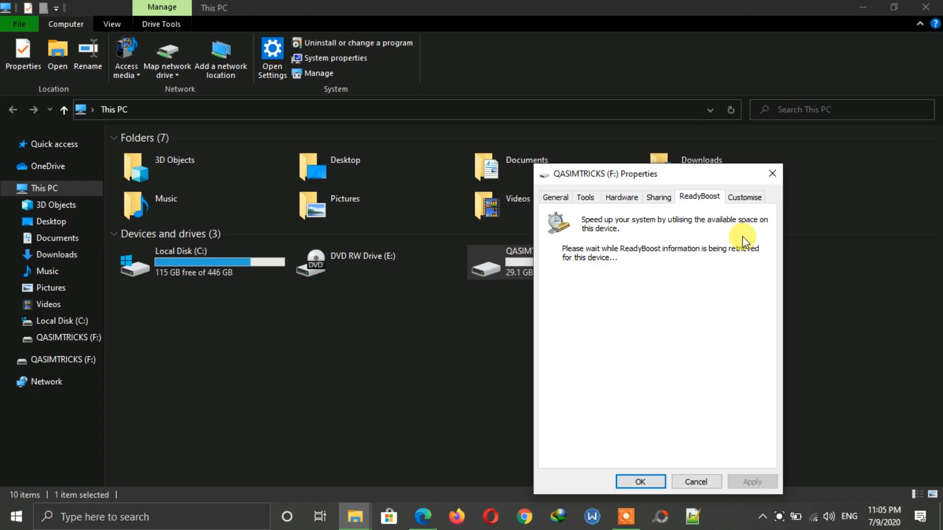
pyautogui.moveTo(647, 186)
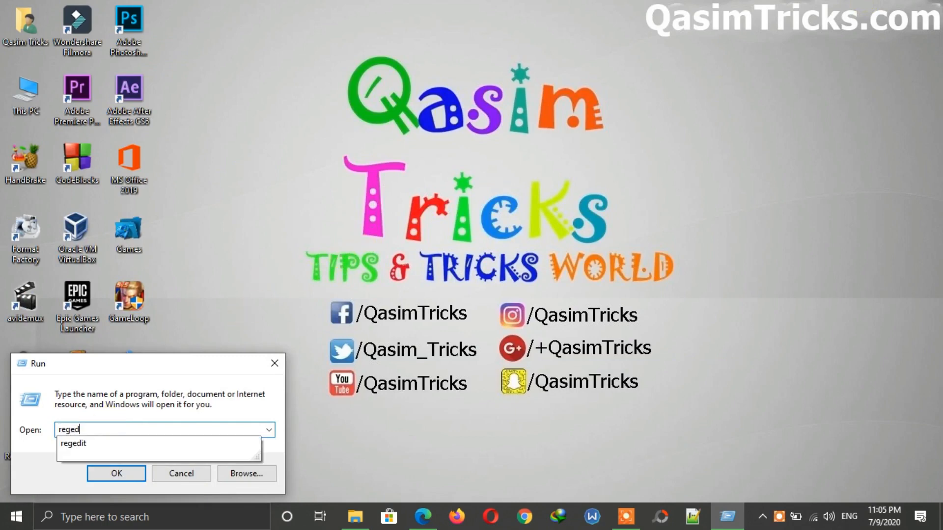
# Step: Run regedit from the Run dialog to start Registry Editor
pyautogui.click(72, 443)
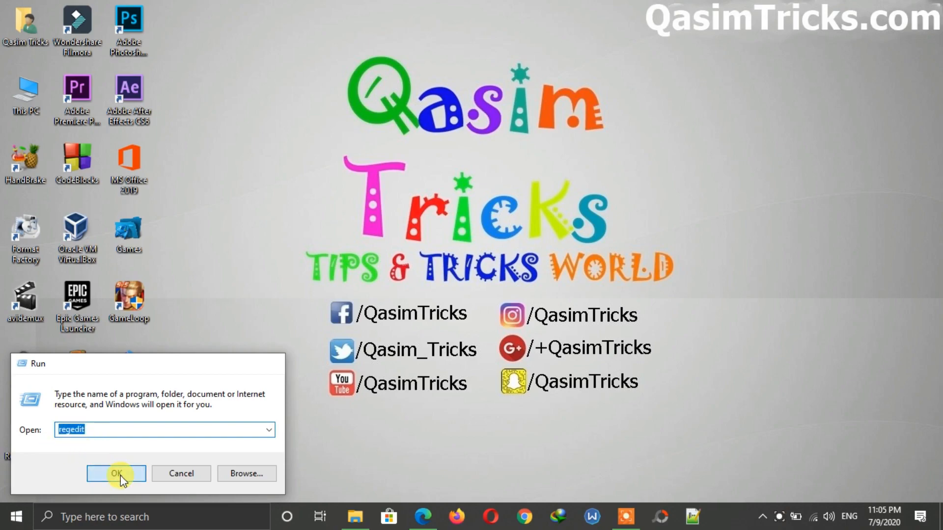
pyautogui.click(116, 474)
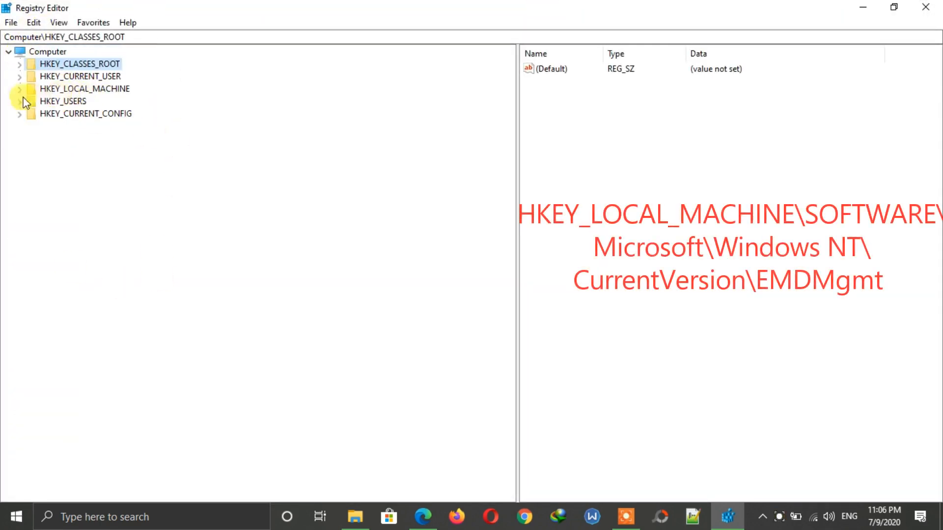
# Step: Expand HKEY_LOCAL_MACHINE > SOFTWARE > Microsoft in the registry tree
pyautogui.click(19, 88)
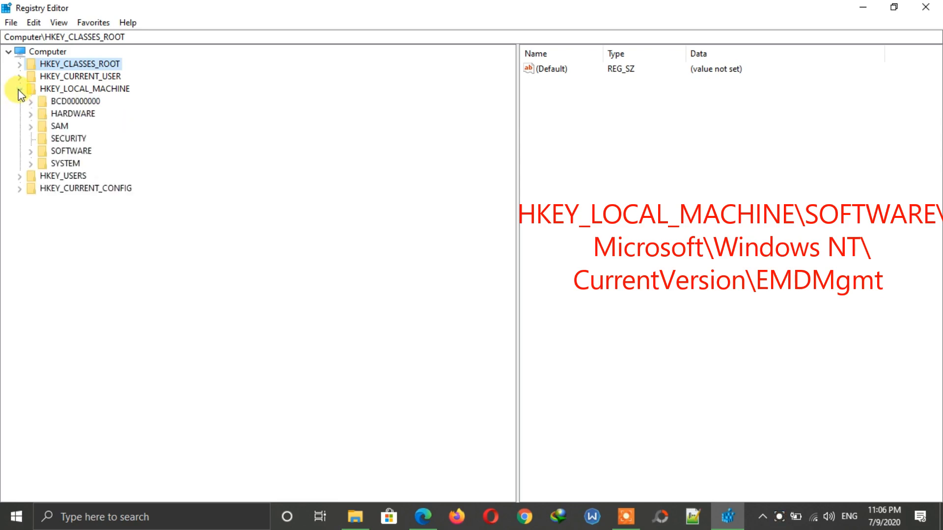
pyautogui.click(20, 88)
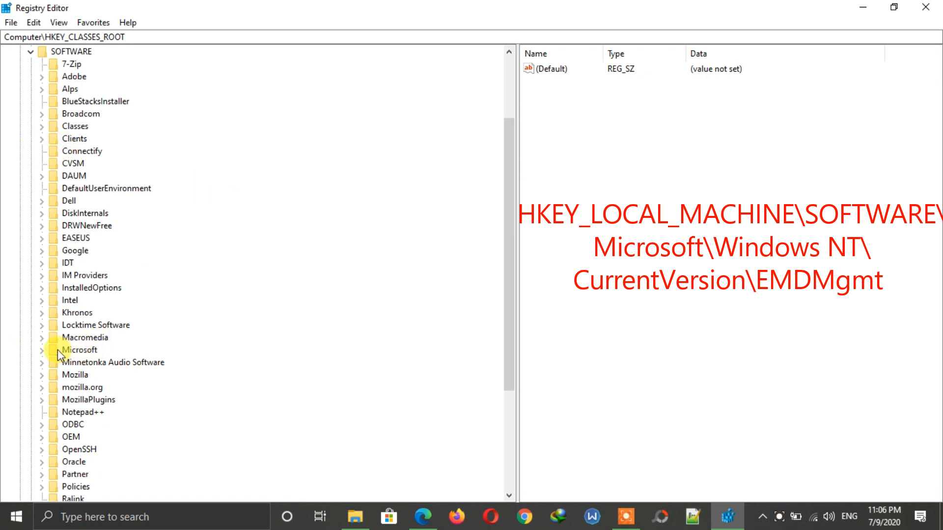
pyautogui.click(41, 349)
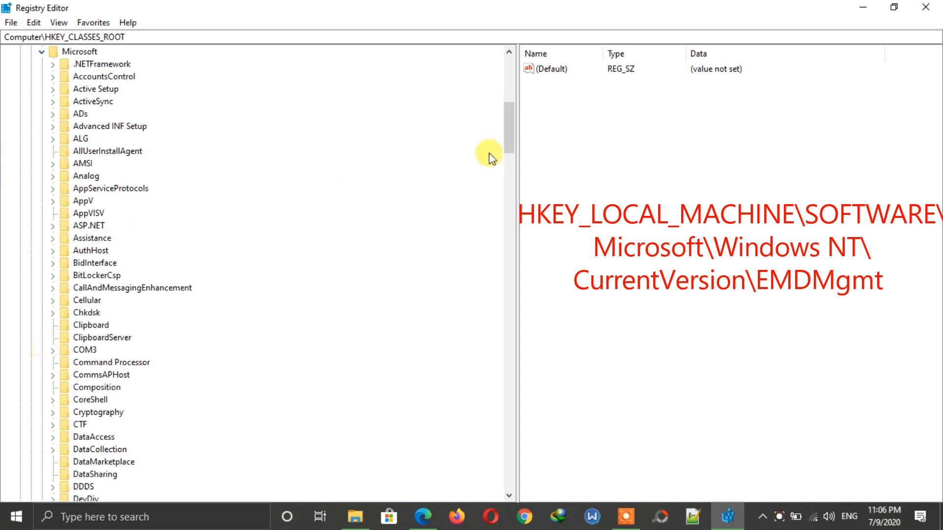
pyautogui.scroll(-3)
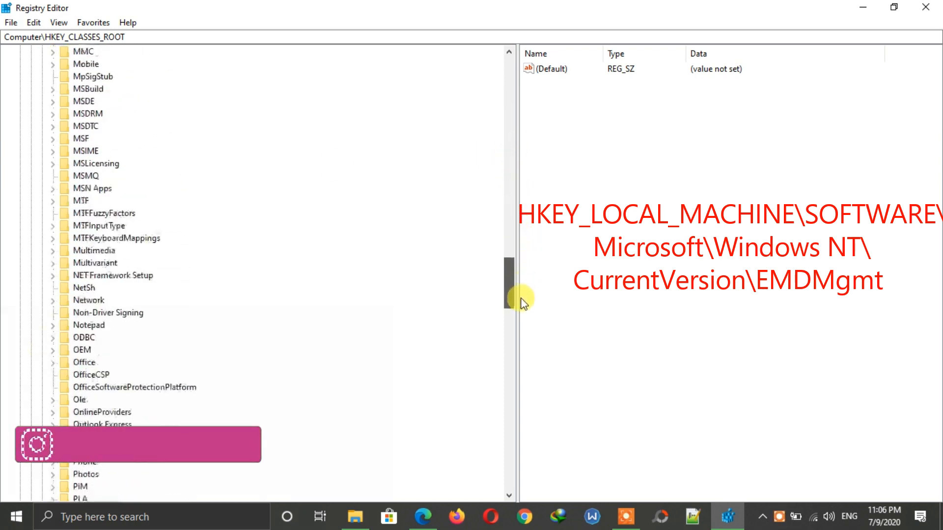
pyautogui.moveTo(521, 300); pyautogui.dragTo(528, 385)
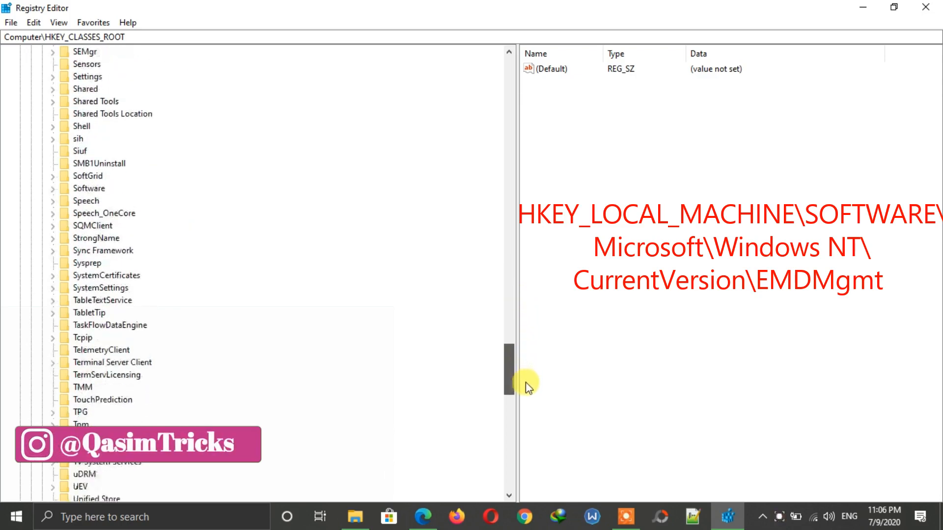
pyautogui.moveTo(527, 370); pyautogui.dragTo(502, 448)
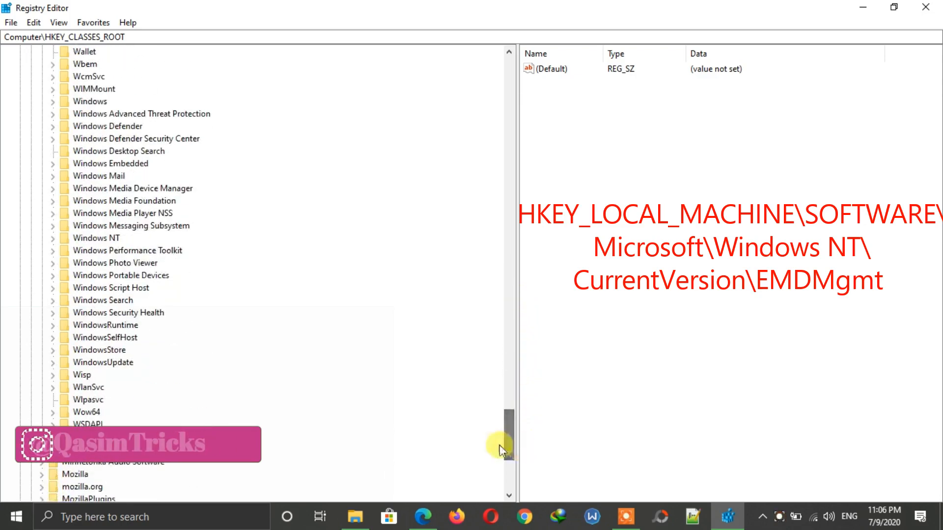
# Step: Expand Windows NT > CurrentVersion and then the EMDMgmt key to list its device entries
pyautogui.click(96, 238)
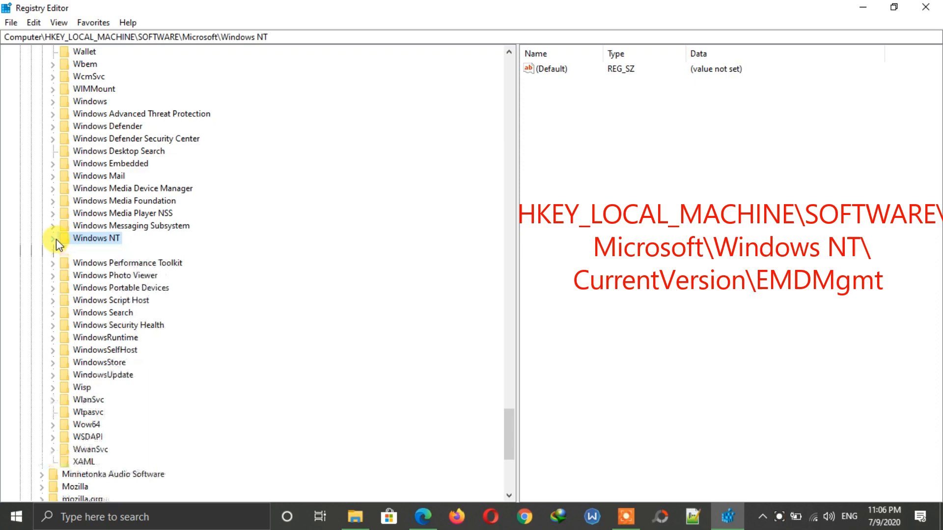
pyautogui.click(53, 238)
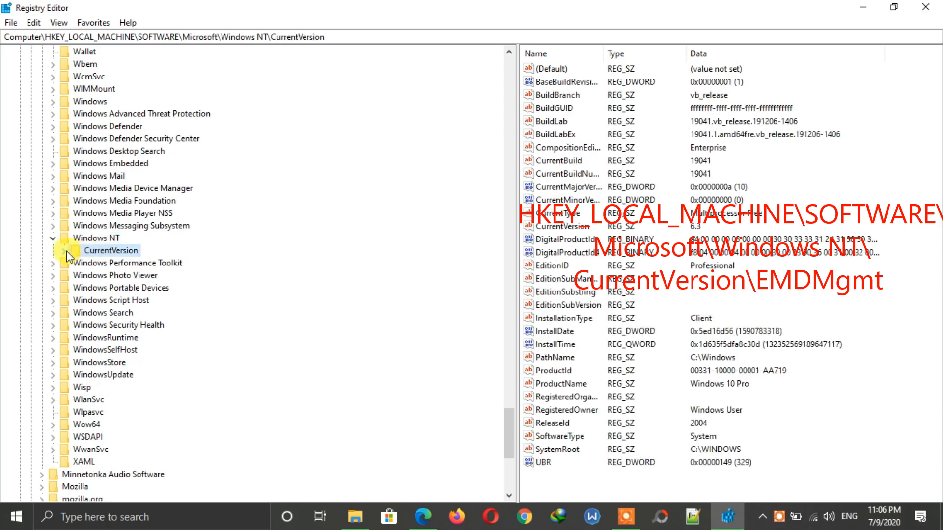
pyautogui.click(68, 251)
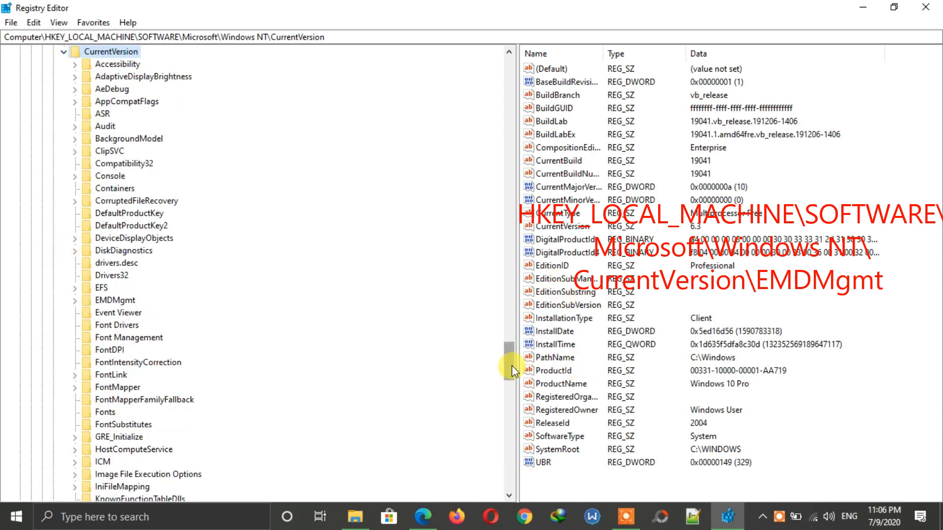
pyautogui.scroll(-3)
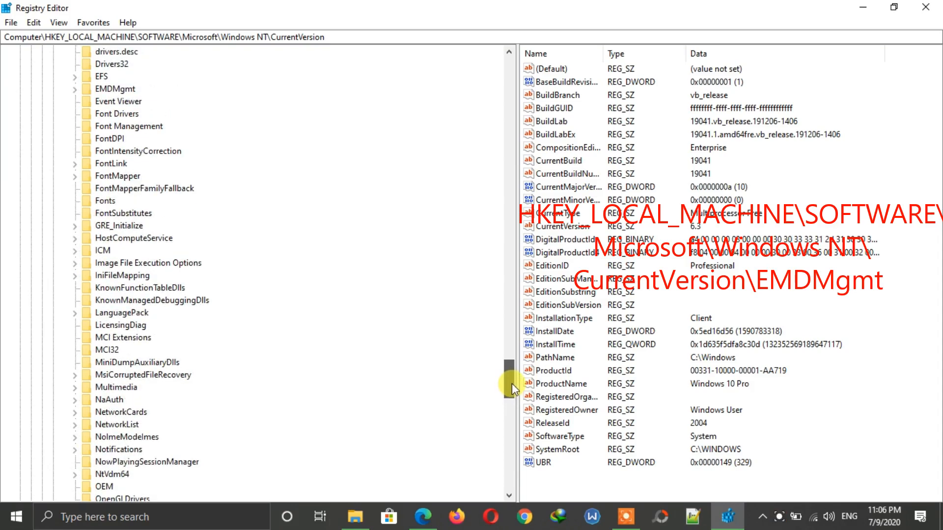
pyautogui.click(101, 77)
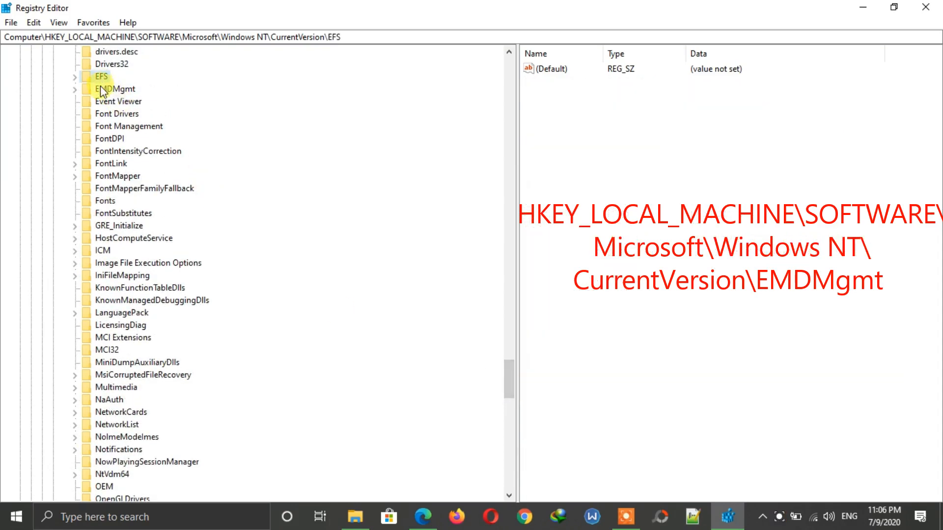
pyautogui.click(114, 90)
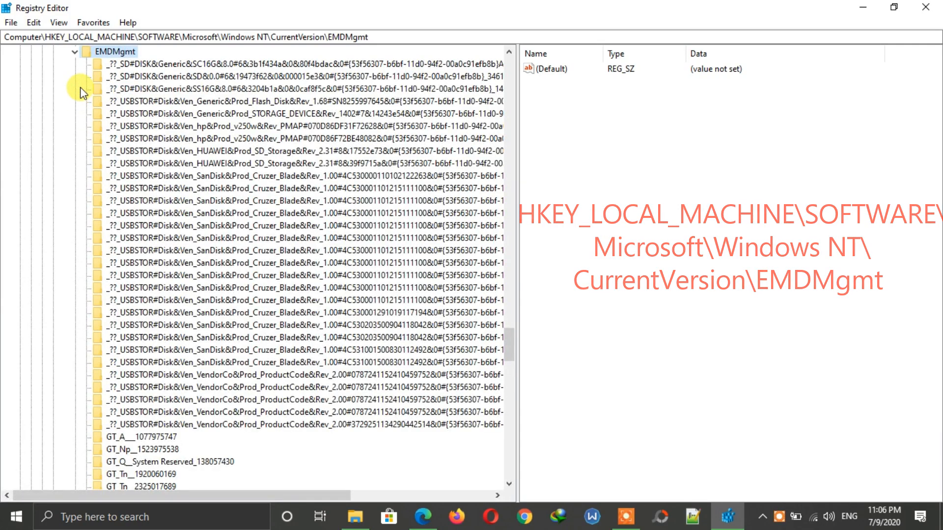
# Step: Select the first _??_SD#DISK entry under EMDMgmt to show its DeviceStatus and CacheSizeInMB values
pyautogui.click(181, 65)
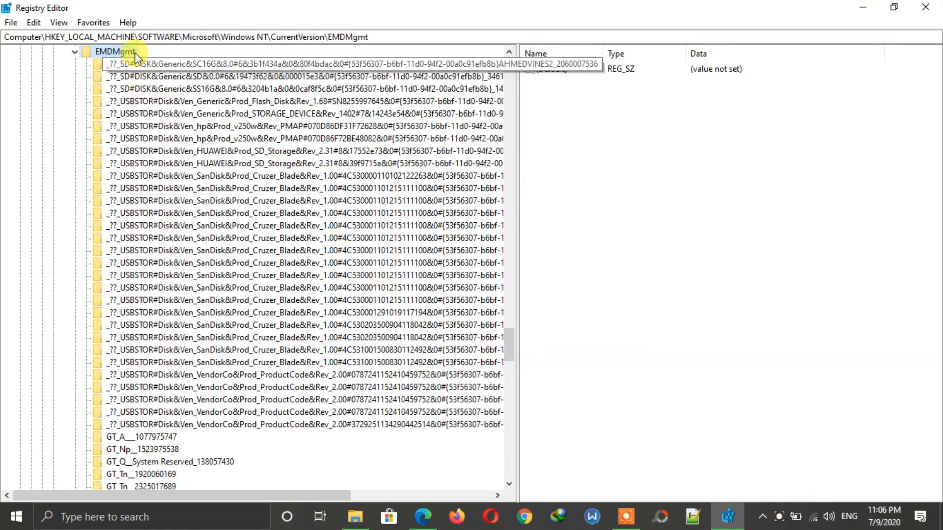
pyautogui.click(301, 138)
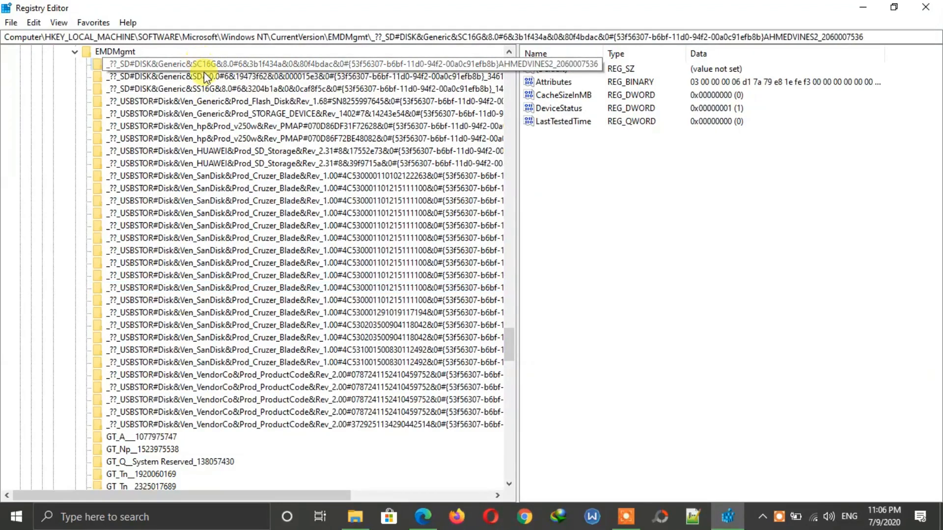
pyautogui.rightClick(210, 65)
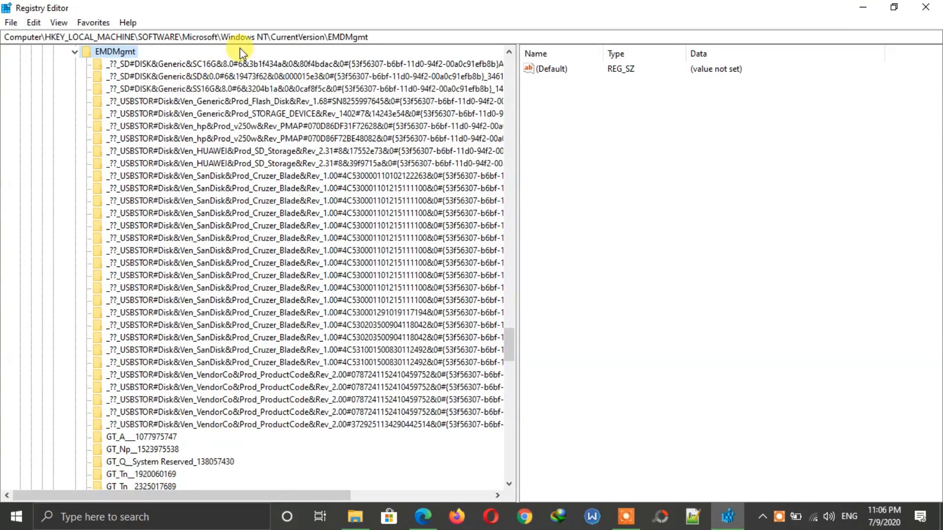
pyautogui.click(301, 65)
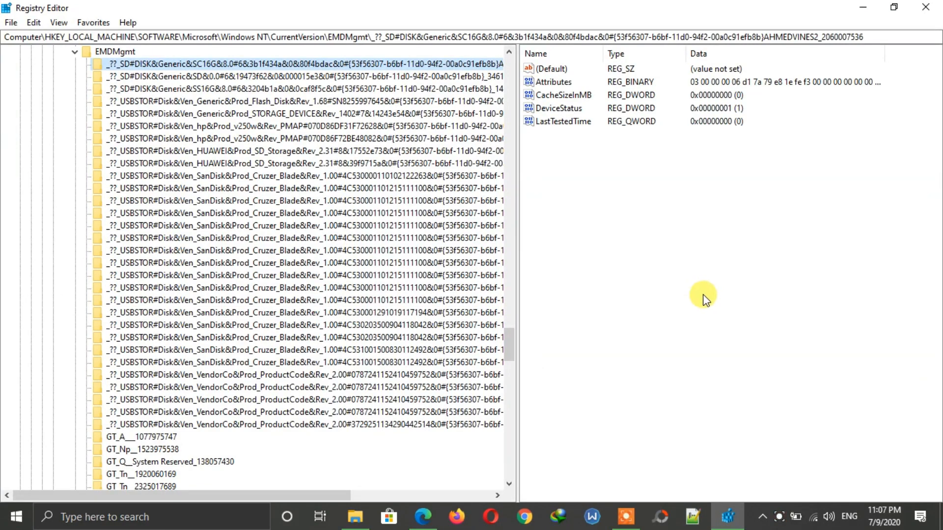
pyautogui.moveTo(549, 108)
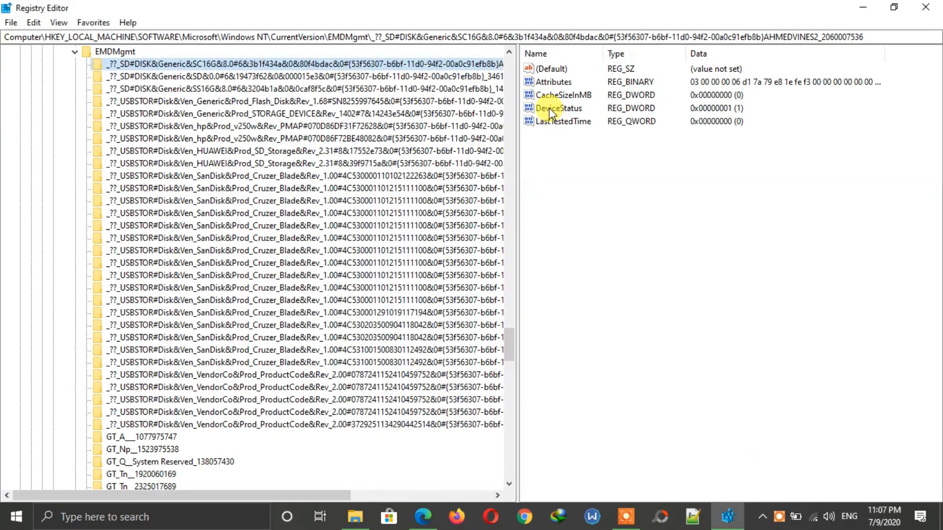
# Step: Set the entry's DeviceStatus DWORD to 2 and start adding a new value
pyautogui.doubleClick(559, 108)
pyautogui.write('2')
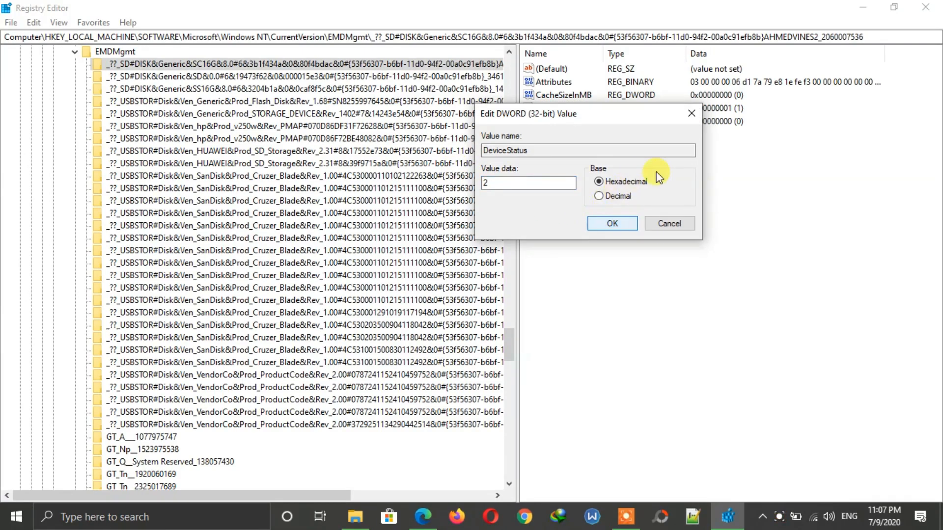
pyautogui.click(611, 223)
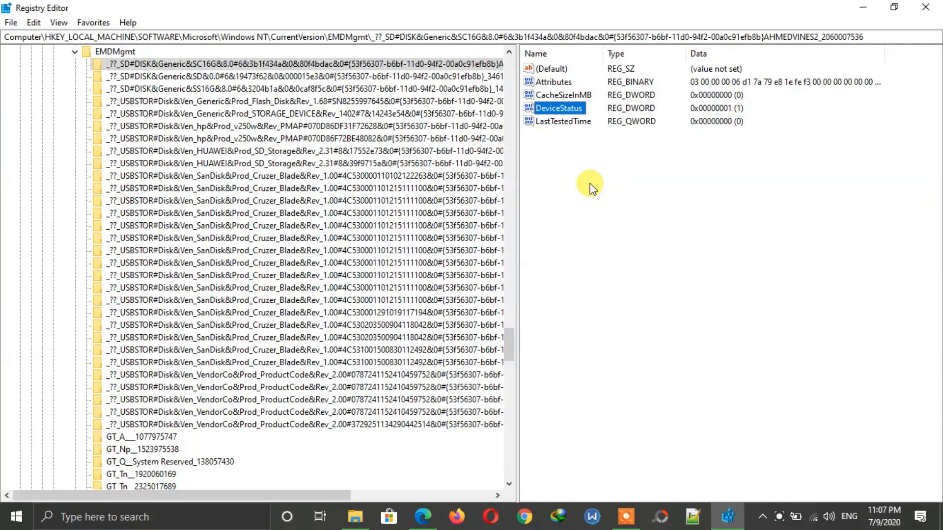
pyautogui.rightClick(589, 186)
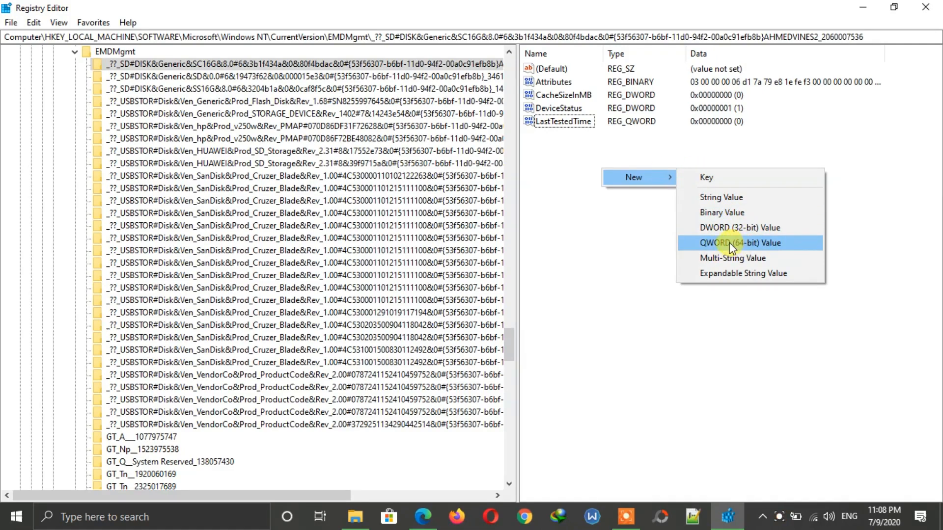
# Step: Add a QWORD value named SpeedReadKBs and give it decimal data 10
pyautogui.click(741, 243)
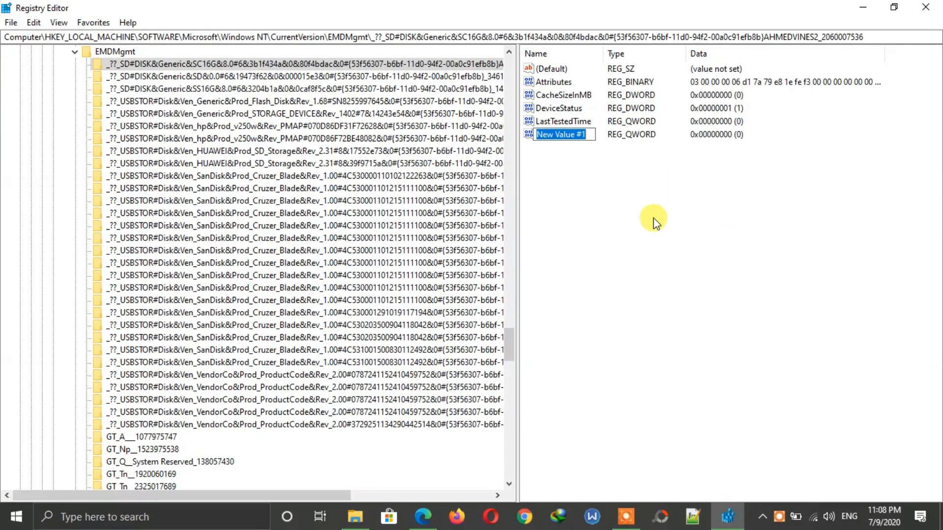
pyautogui.write('SpeedReadKBs')
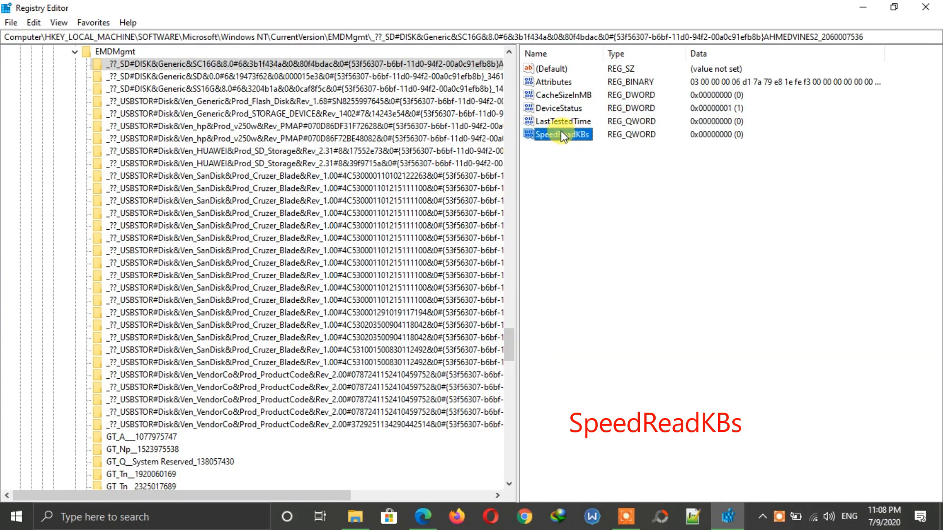
pyautogui.doubleClick(560, 134)
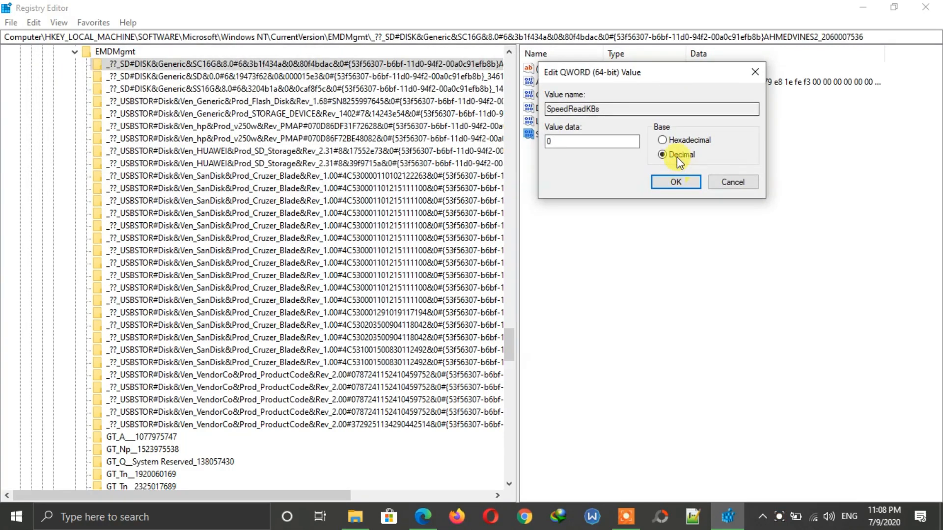
pyautogui.write('10')
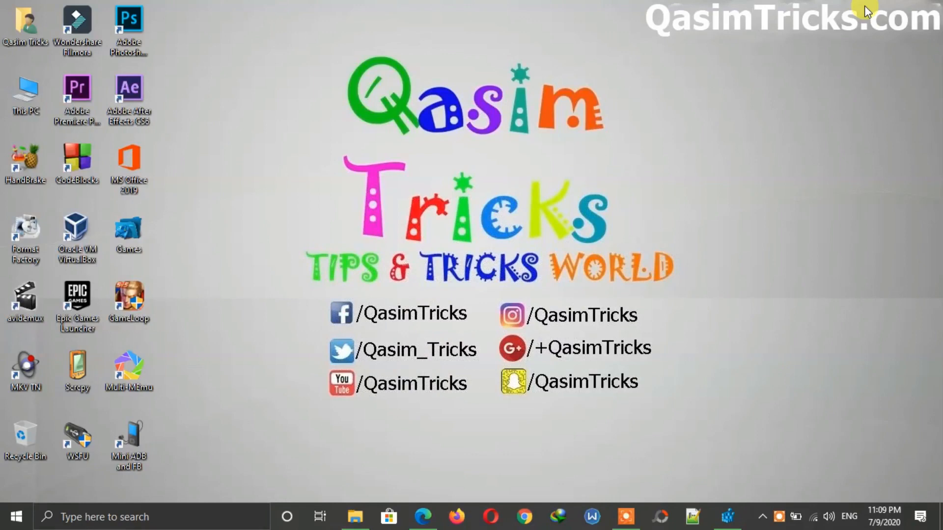
pyautogui.moveTo(353, 91)
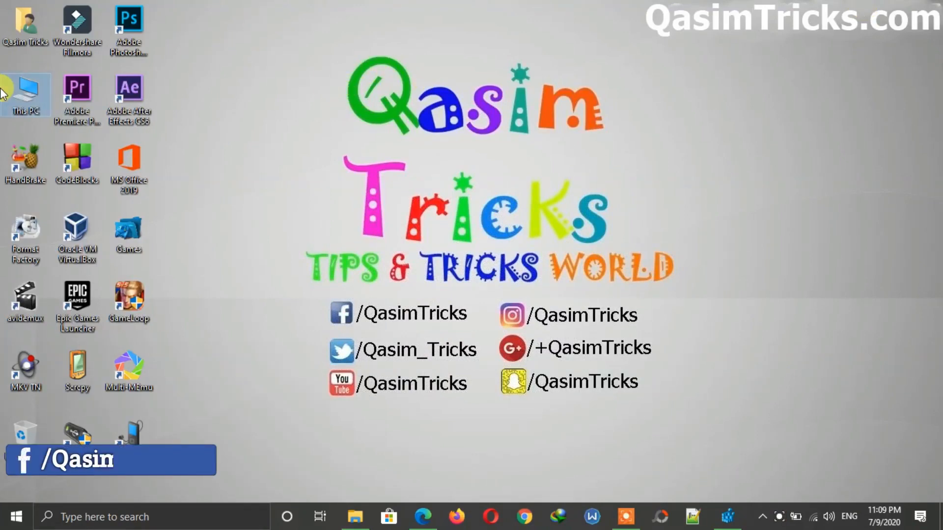
# Step: Open This PC from the desktop to list the drives
pyautogui.doubleClick(25, 95)
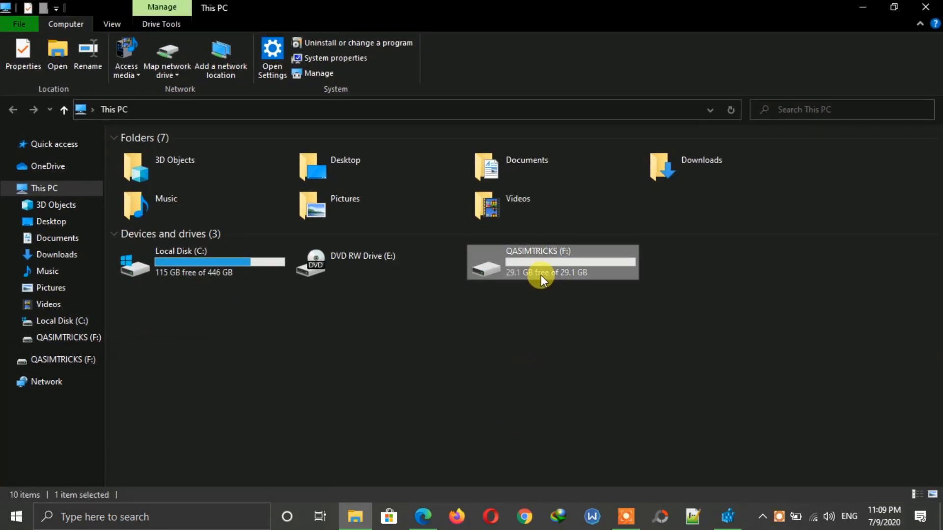
# Step: Check the QASIMTRICKS drive's ReadBoost page (4094 MB offered) and its FAT32 file system on General
pyautogui.rightClick(544, 280)
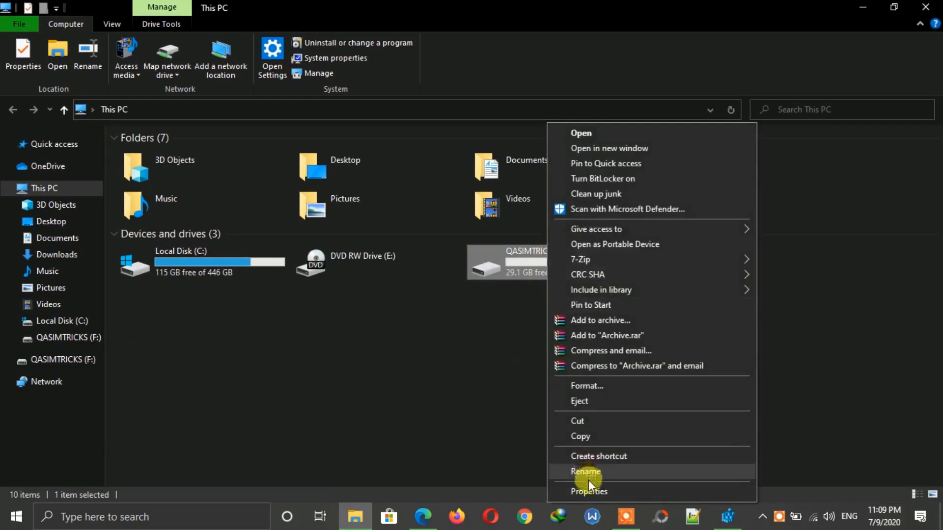
pyautogui.click(588, 491)
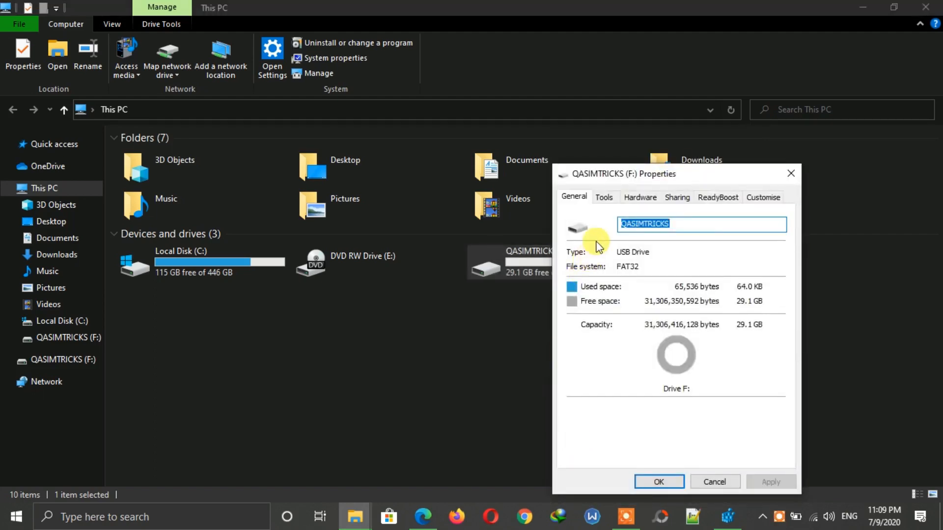
pyautogui.click(717, 196)
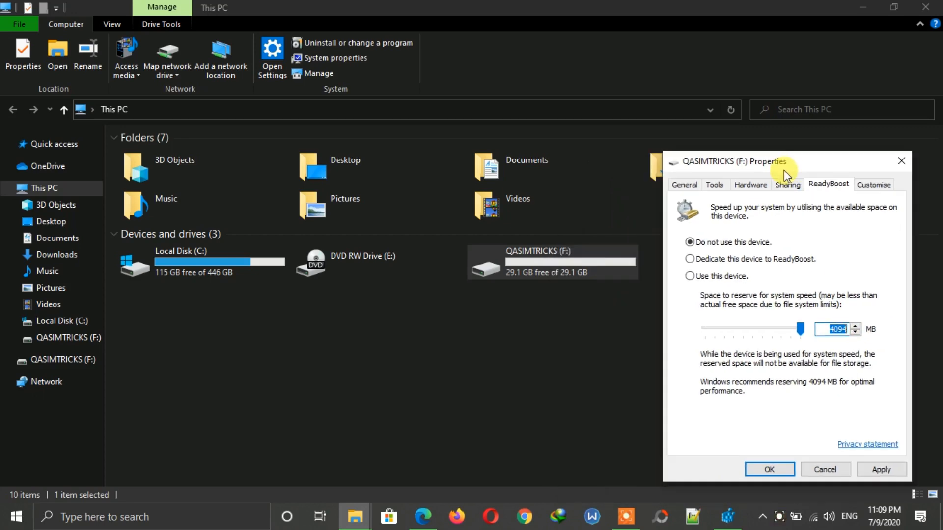
pyautogui.moveTo(734, 162); pyautogui.dragTo(654, 127)
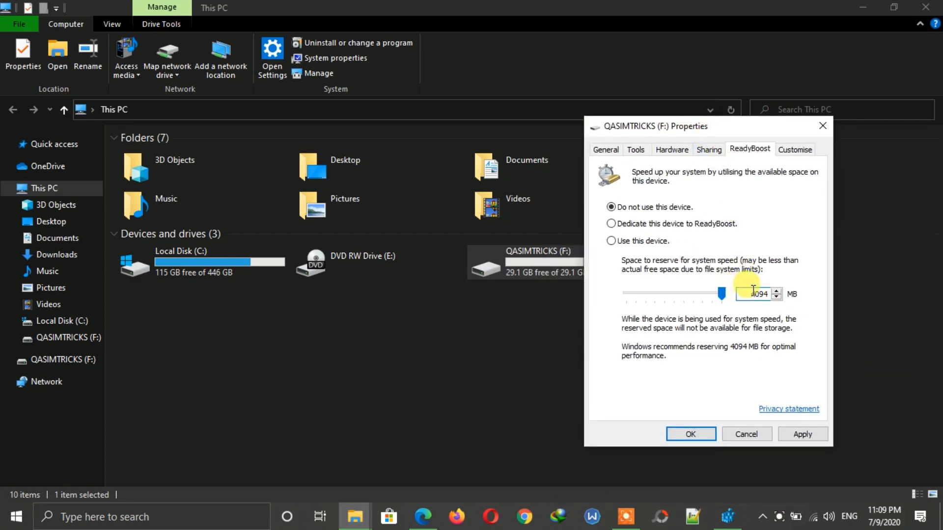
pyautogui.click(605, 149)
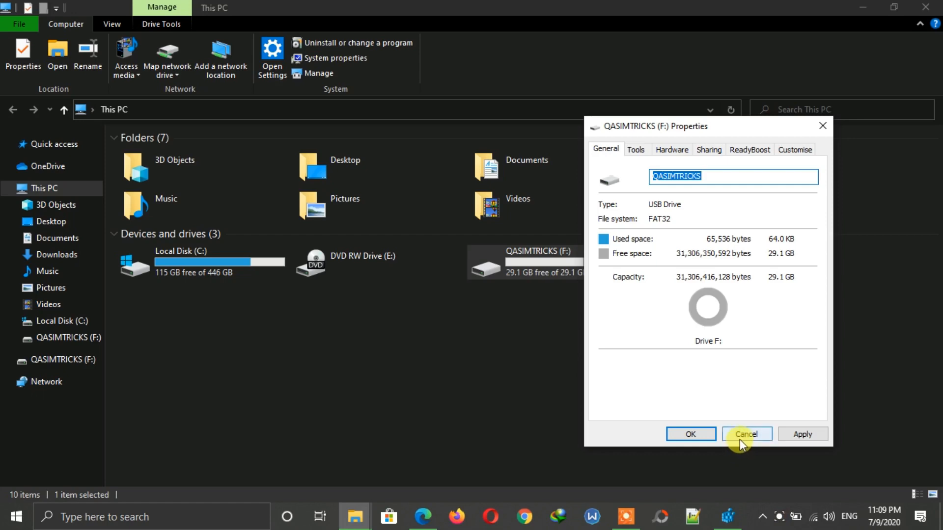
pyautogui.click(750, 149)
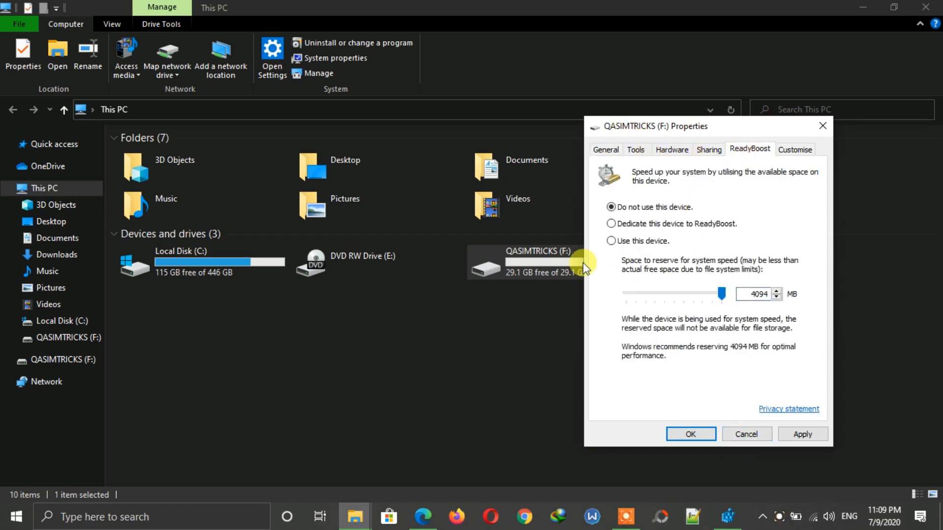
pyautogui.moveTo(746, 451)
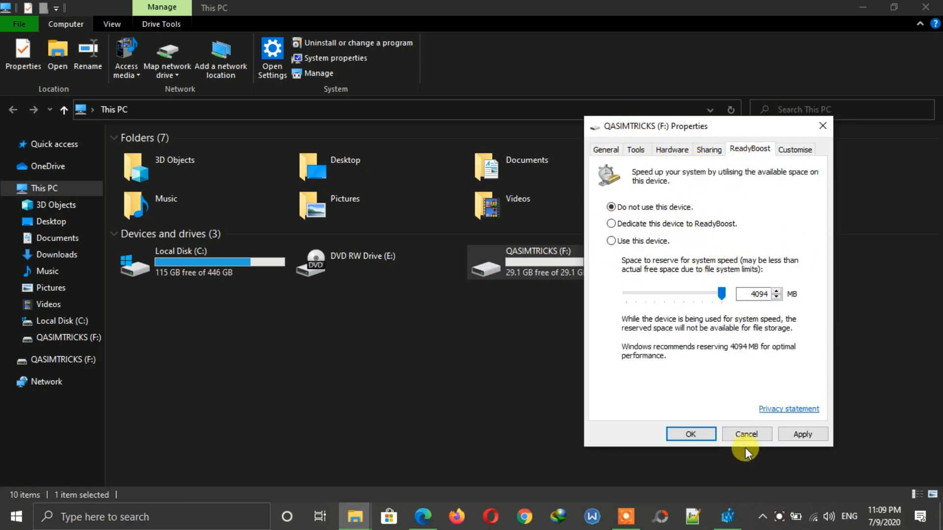
# Step: Format the QASIMTRICKS drive as NTFS, accepting the data-erase warning
pyautogui.rightClick(509, 261)
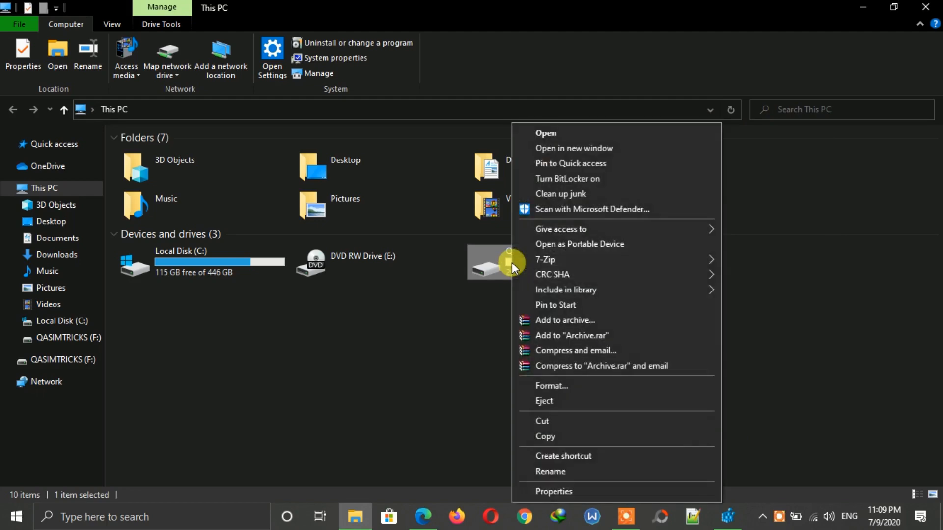
pyautogui.click(551, 385)
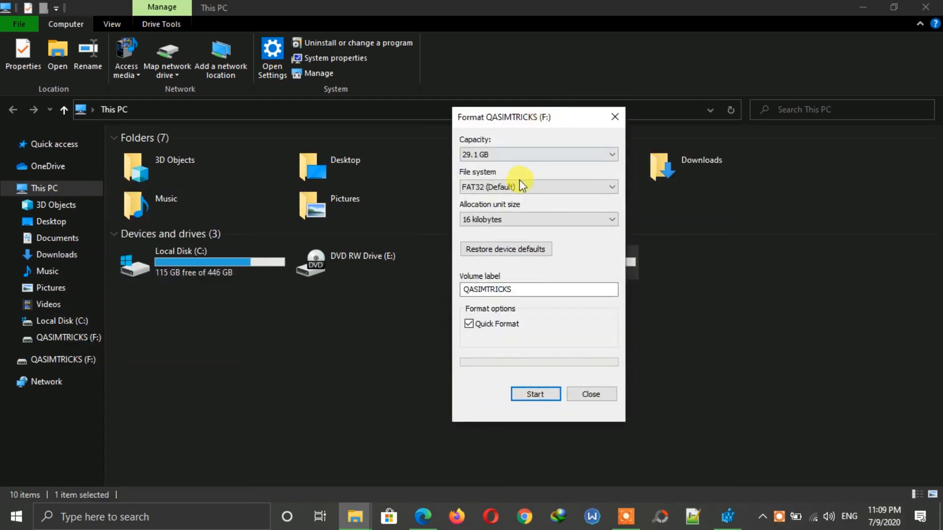
pyautogui.click(537, 187)
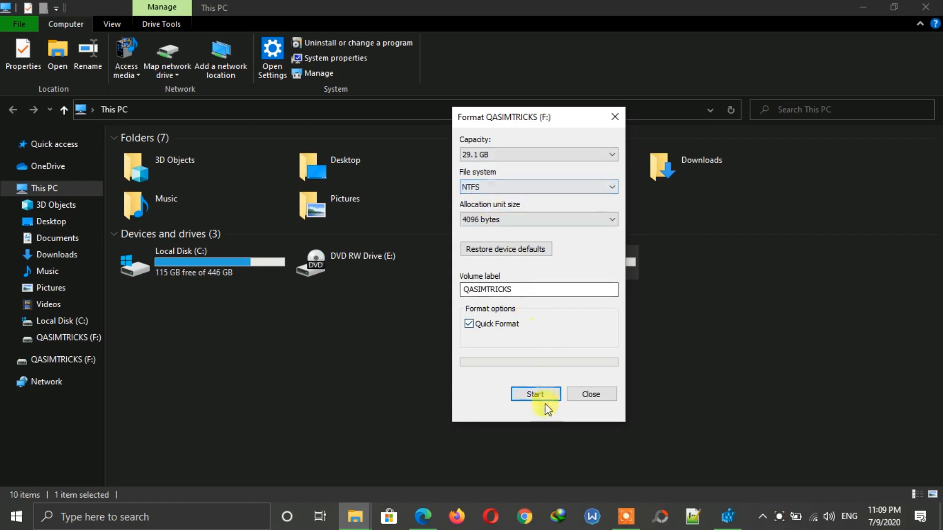
pyautogui.click(535, 393)
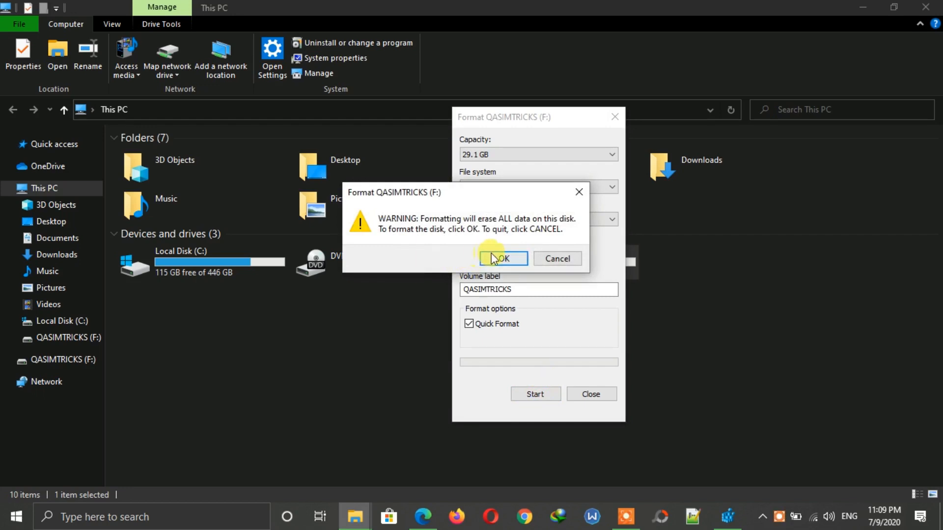
pyautogui.click(502, 258)
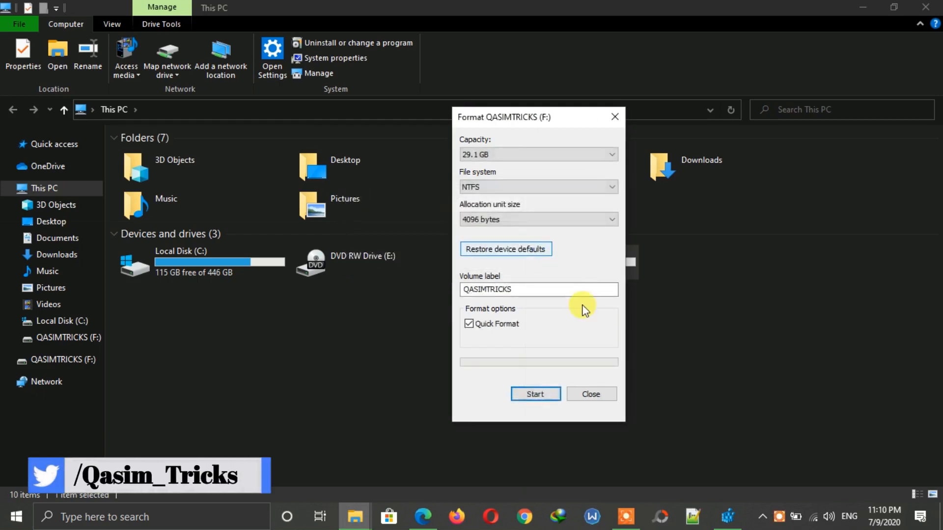
pyautogui.click(591, 394)
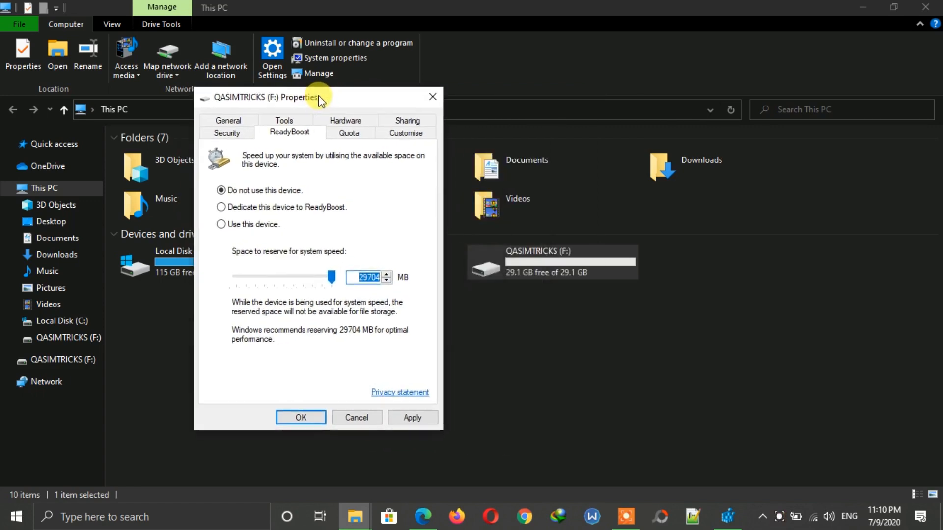
# Step: Use the drive for ReadBoost with 29704 MB reserved and close its properties
pyautogui.click(227, 224)
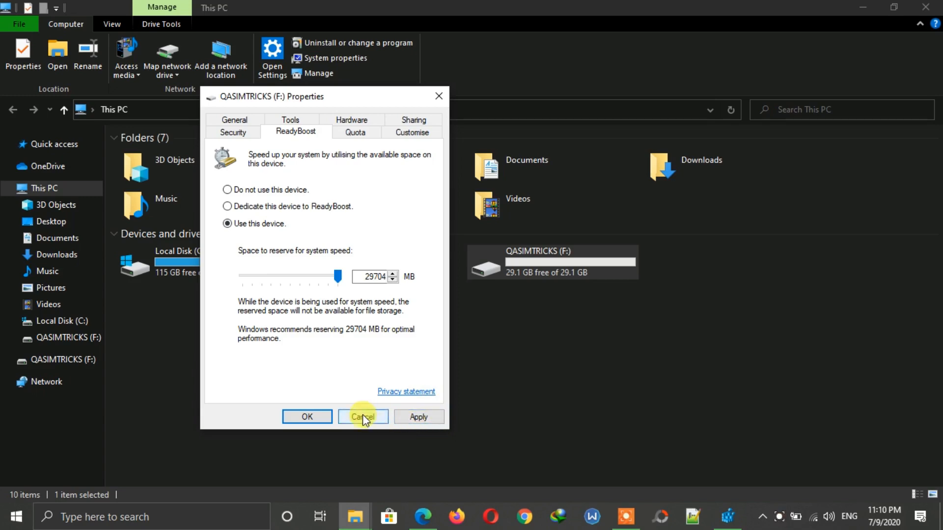
pyautogui.click(362, 416)
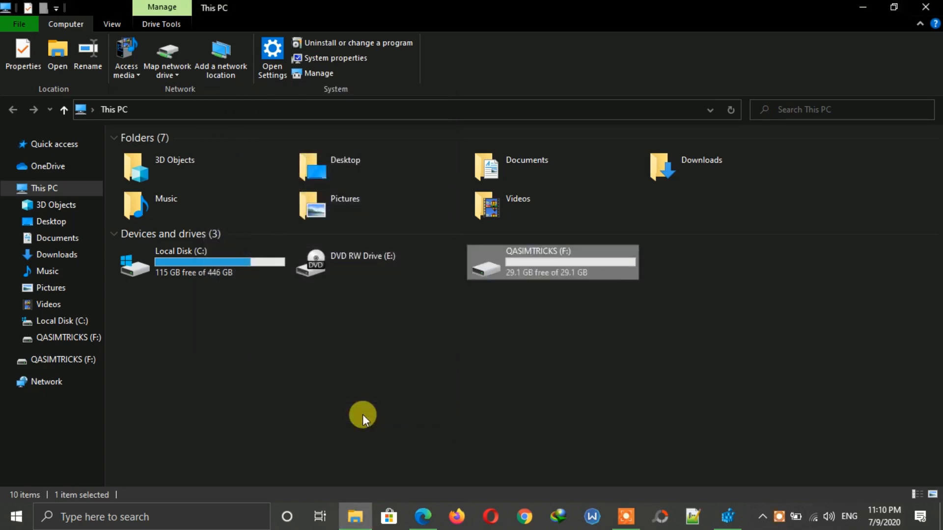